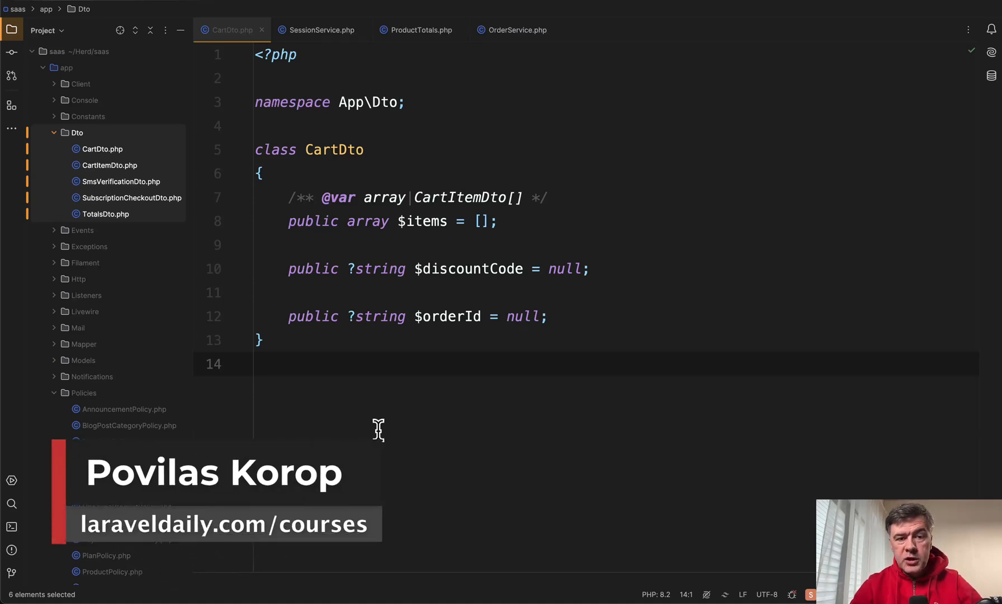
Step: Show SessionService's getCartDto, saveCartDto and clearCartDto methods with CartDto usages highlighted
{"action": "double_click", "coordinate": [335, 149]}
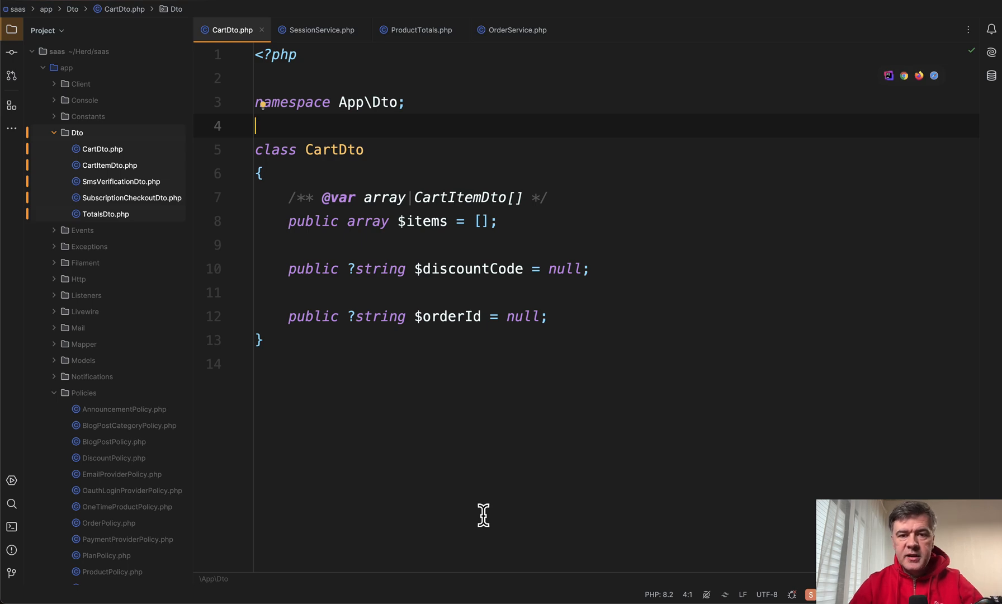
{"action": "mouse_move", "coordinate": [429, 536]}
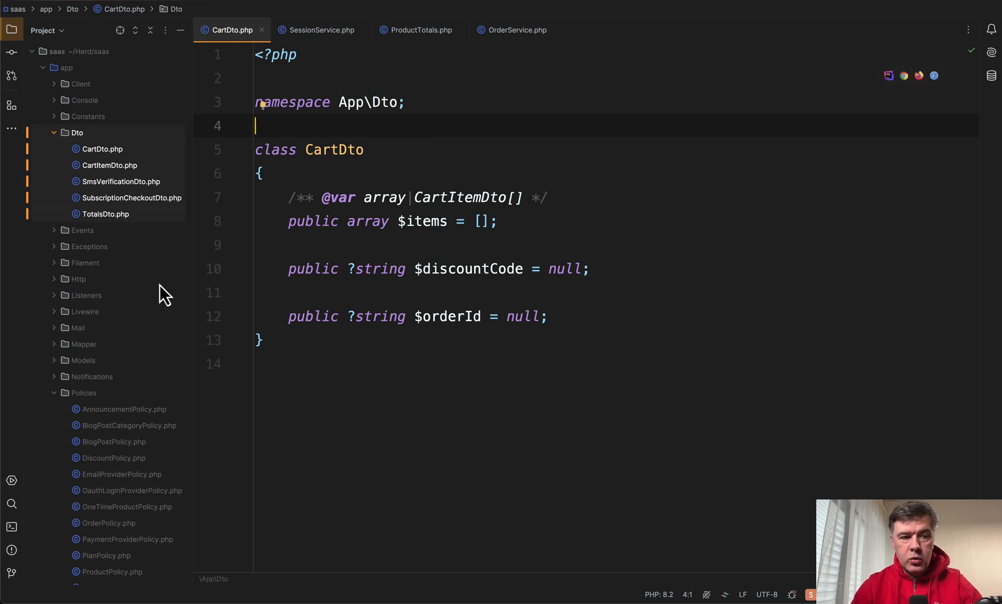
{"action": "mouse_move", "coordinate": [478, 292]}
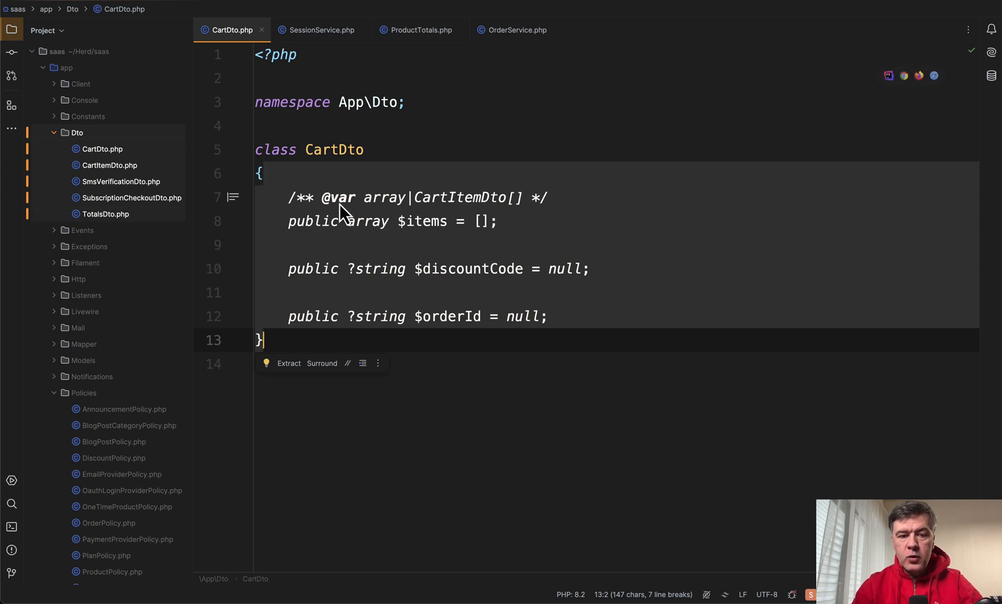
{"action": "mouse_move", "coordinate": [577, 474]}
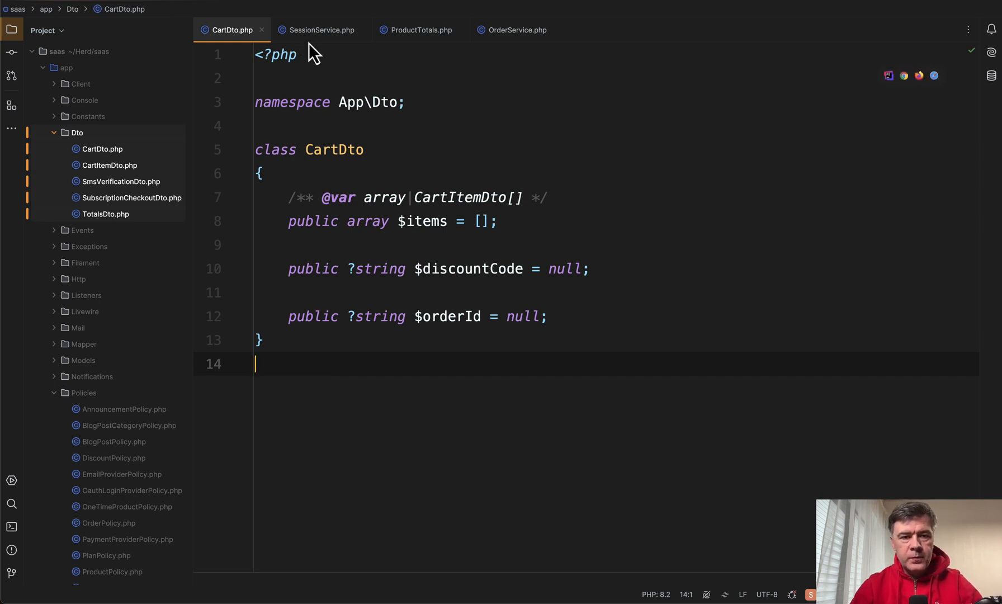
{"action": "left_click", "coordinate": [317, 30]}
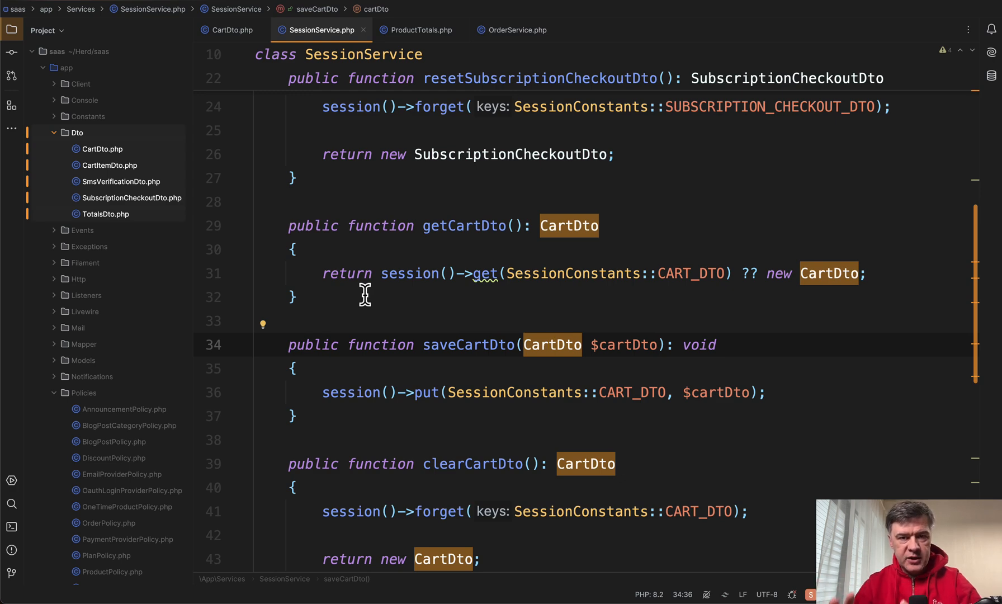
{"action": "left_click", "coordinate": [542, 345]}
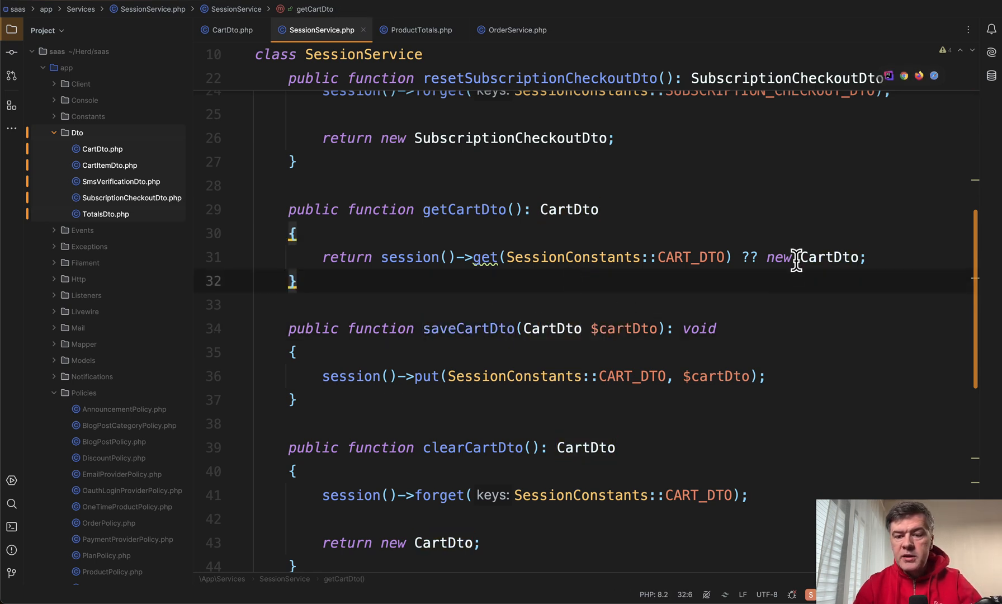
{"action": "double_click", "coordinate": [831, 256]}
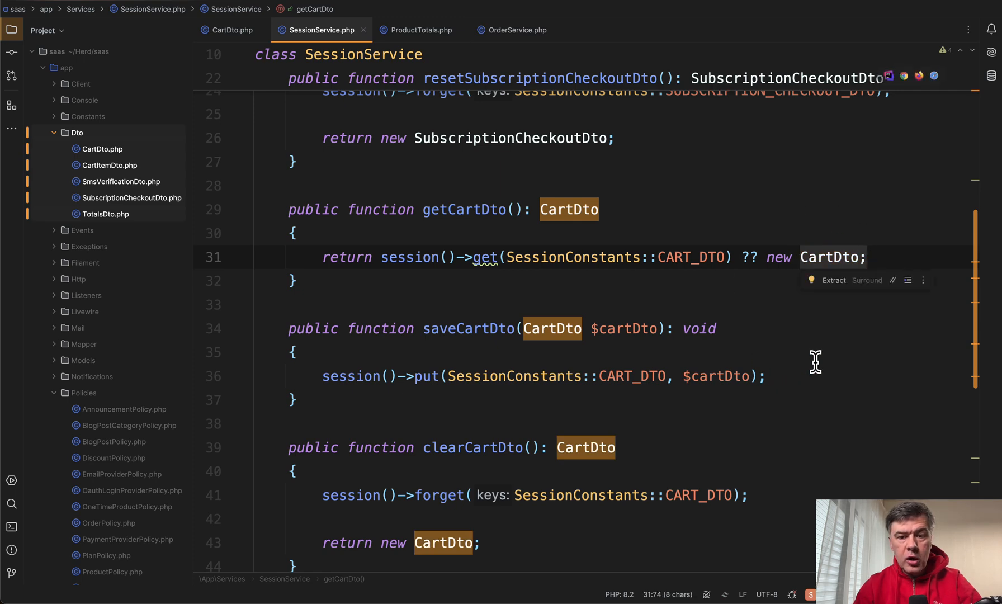
{"action": "left_click", "coordinate": [294, 352]}
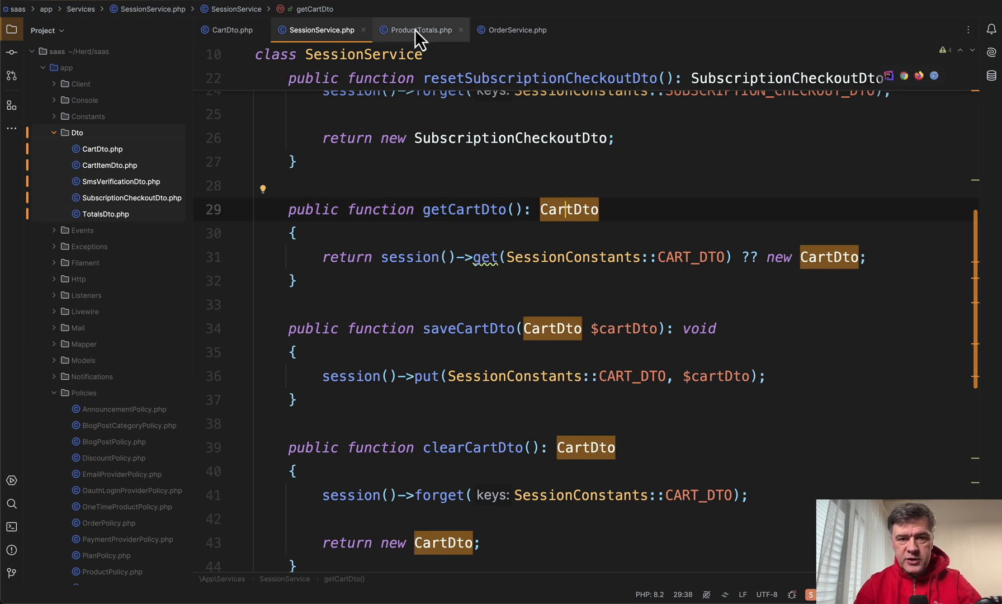
Step: Scroll ProductTotals to add(), where the cart DTO's discountCode is set and saved
{"action": "left_click", "coordinate": [419, 29]}
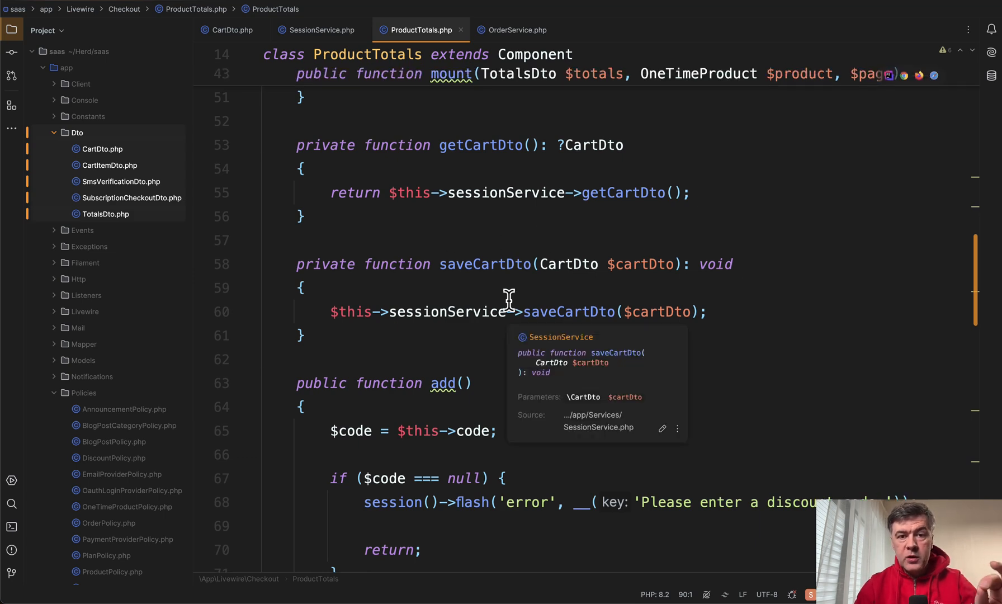
{"action": "mouse_move", "coordinate": [477, 285]}
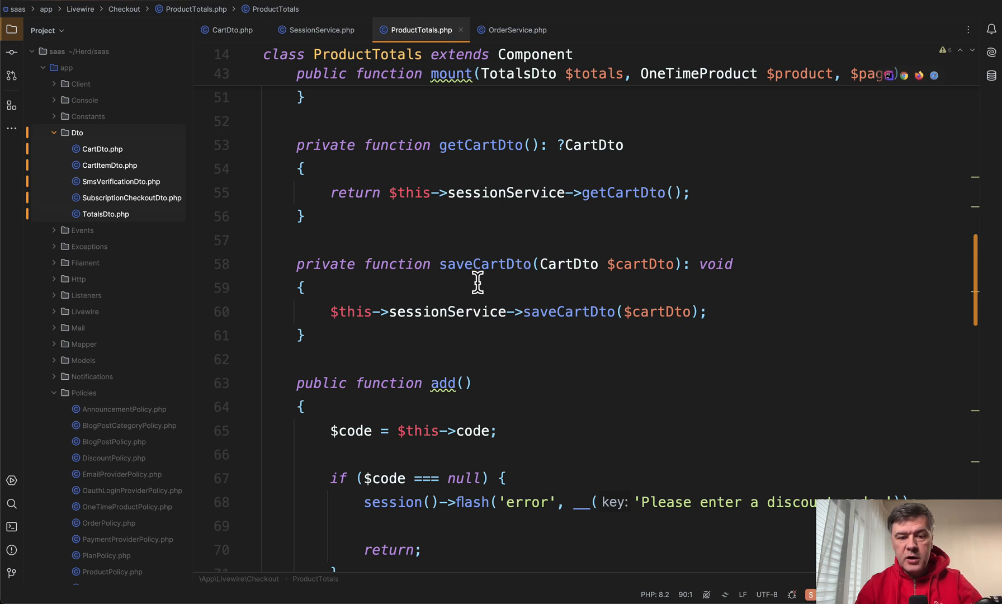
{"action": "scroll", "scroll_direction": "down", "scroll_amount": 3}
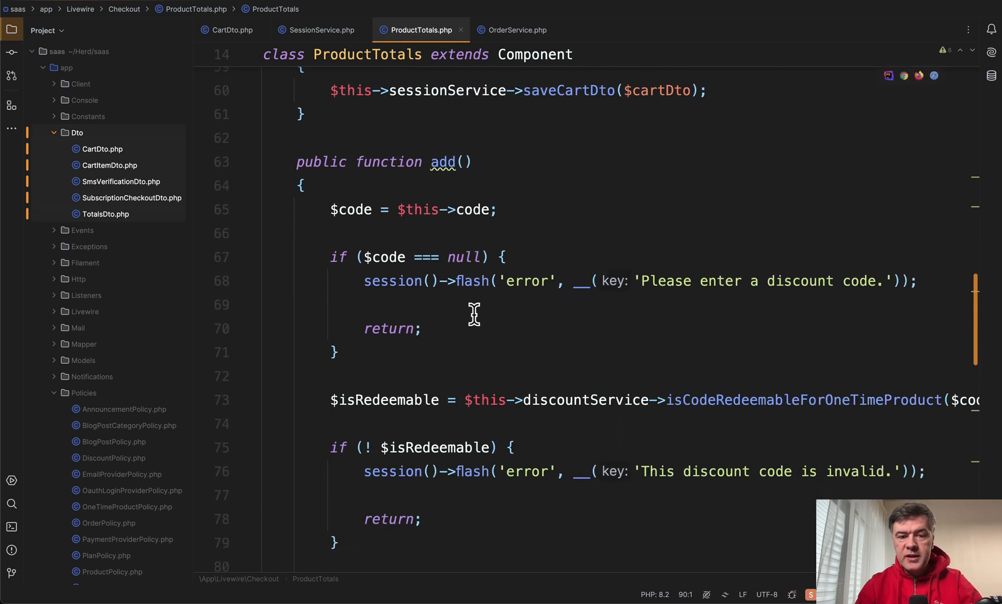
{"action": "scroll", "scroll_direction": "down", "scroll_amount": 3}
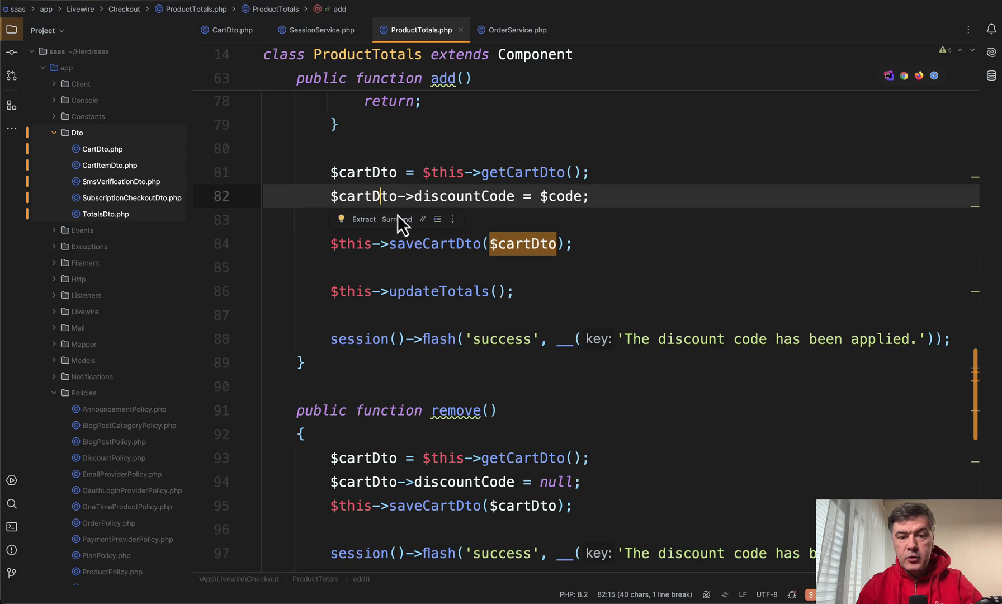
{"action": "mouse_move", "coordinate": [220, 25]}
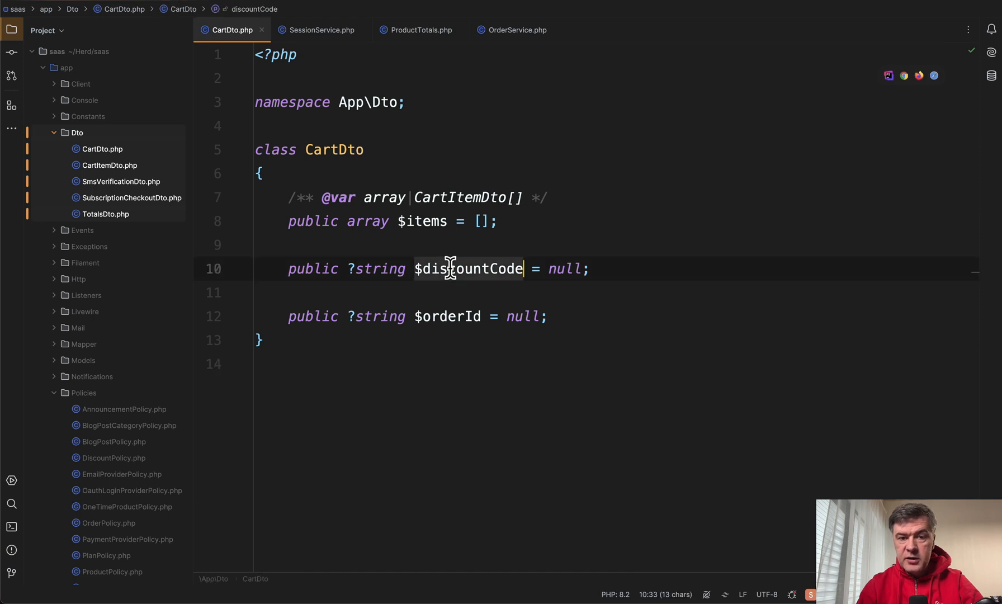
{"action": "left_click", "coordinate": [419, 30]}
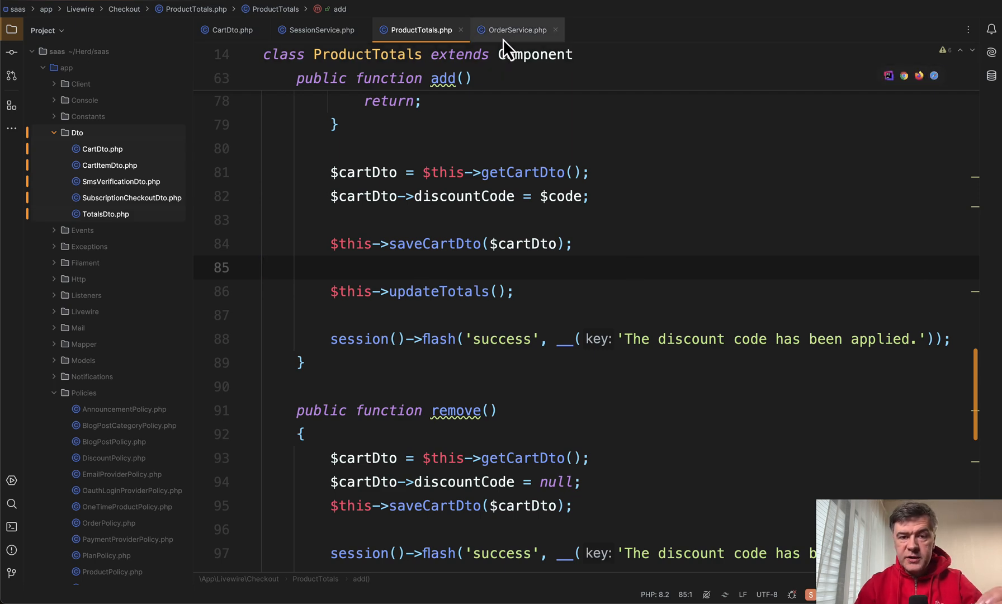
Step: Review how refreshOrder uses $cartDto in OrderService, then return to the CartDto class
{"action": "left_click", "coordinate": [514, 29]}
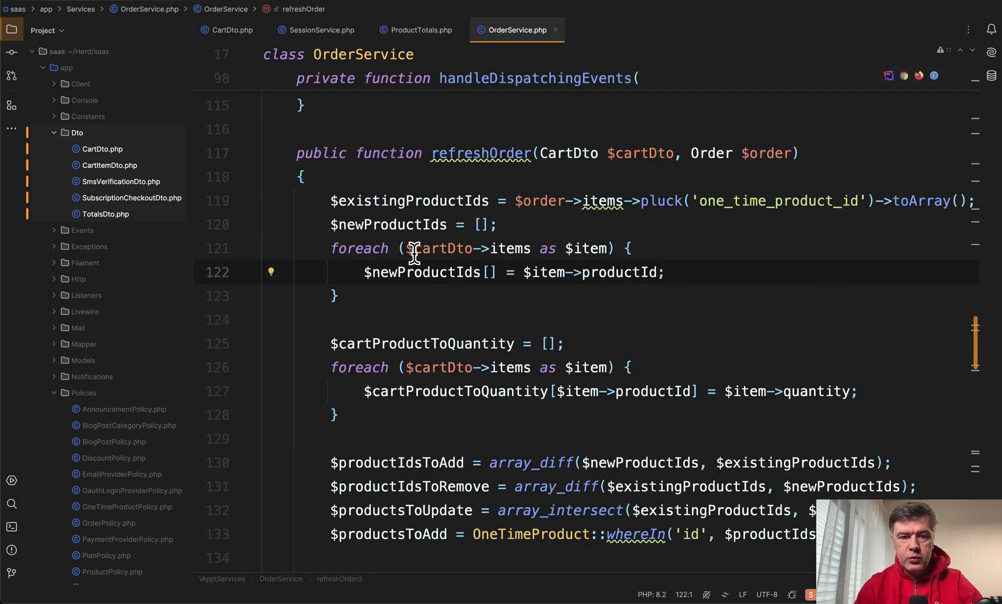
{"action": "mouse_move", "coordinate": [528, 303]}
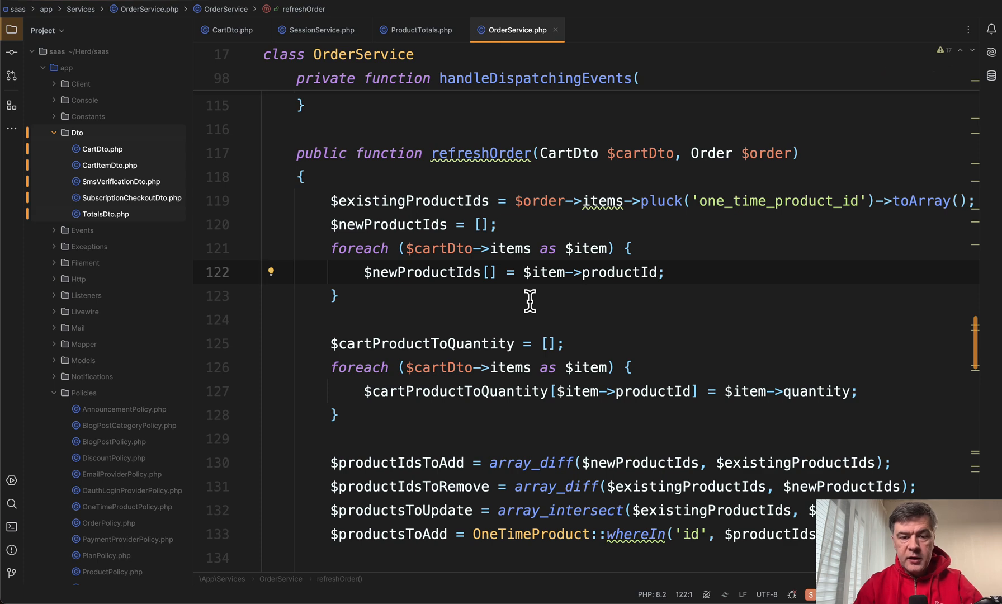
{"action": "double_click", "coordinate": [441, 248]}
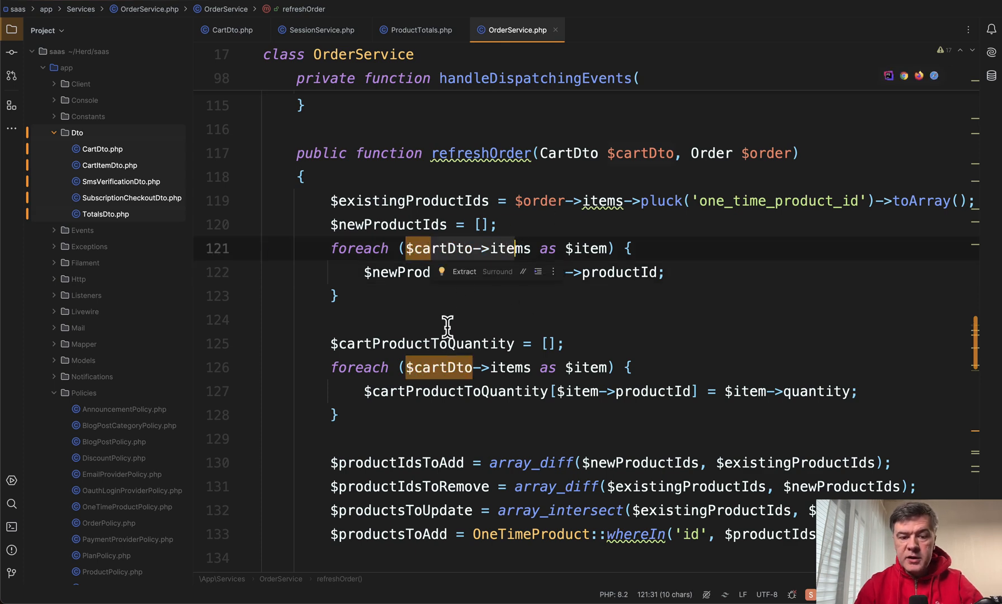
{"action": "scroll", "scroll_direction": "down", "scroll_amount": 3}
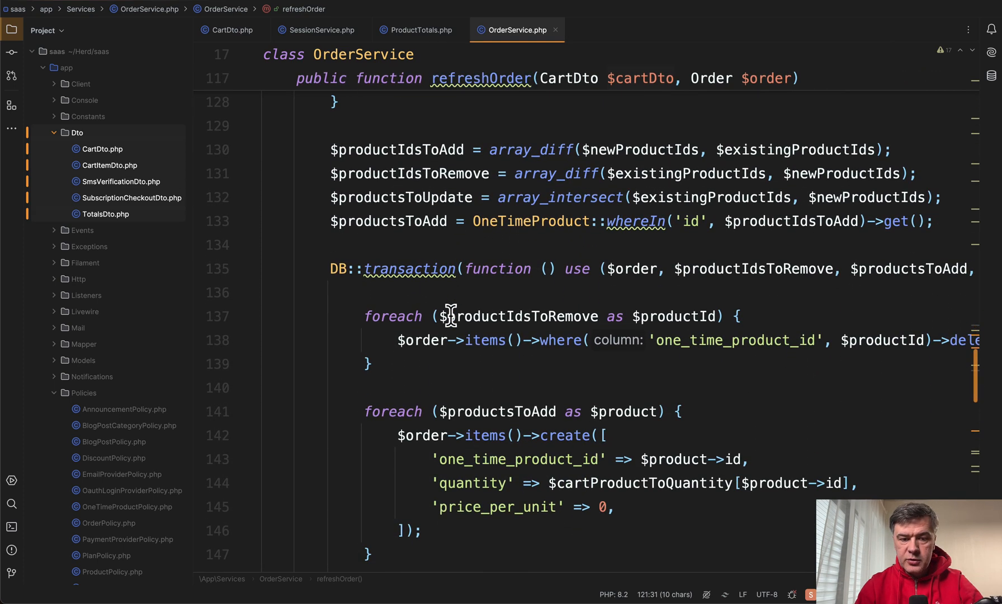
{"action": "scroll", "scroll_direction": "down", "scroll_amount": 3}
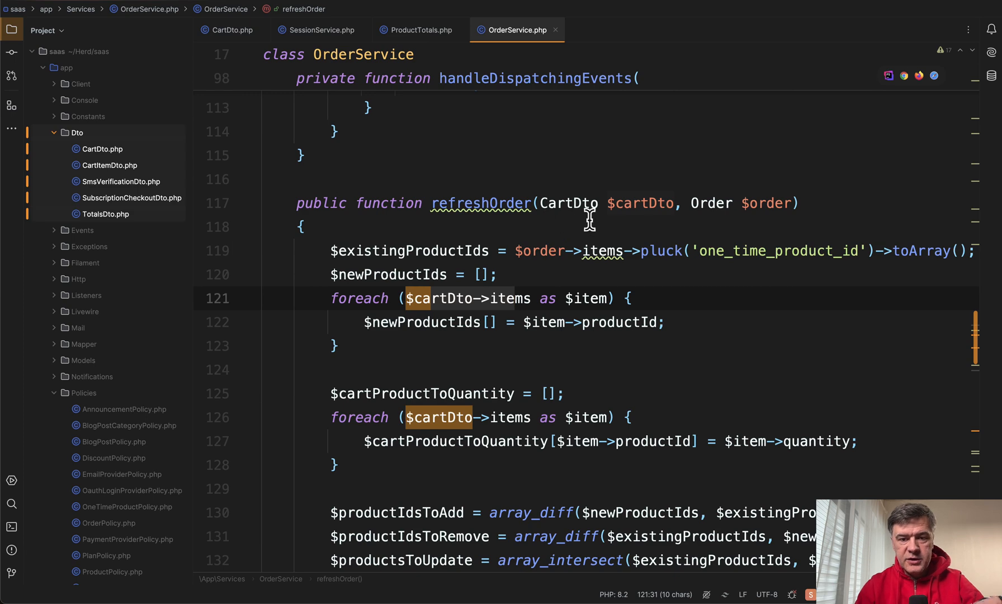
{"action": "mouse_move", "coordinate": [563, 222]}
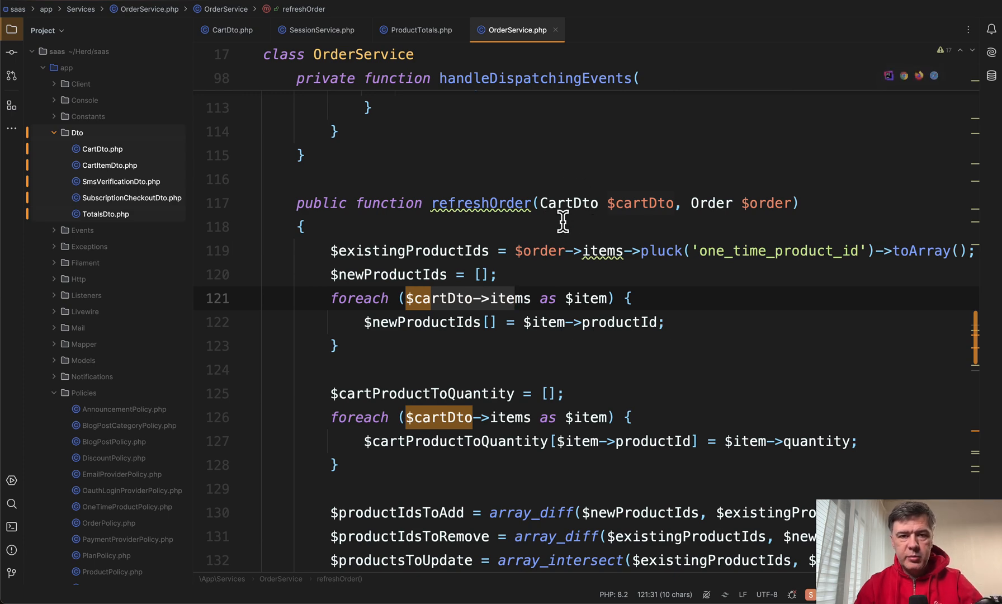
{"action": "left_click", "coordinate": [229, 30]}
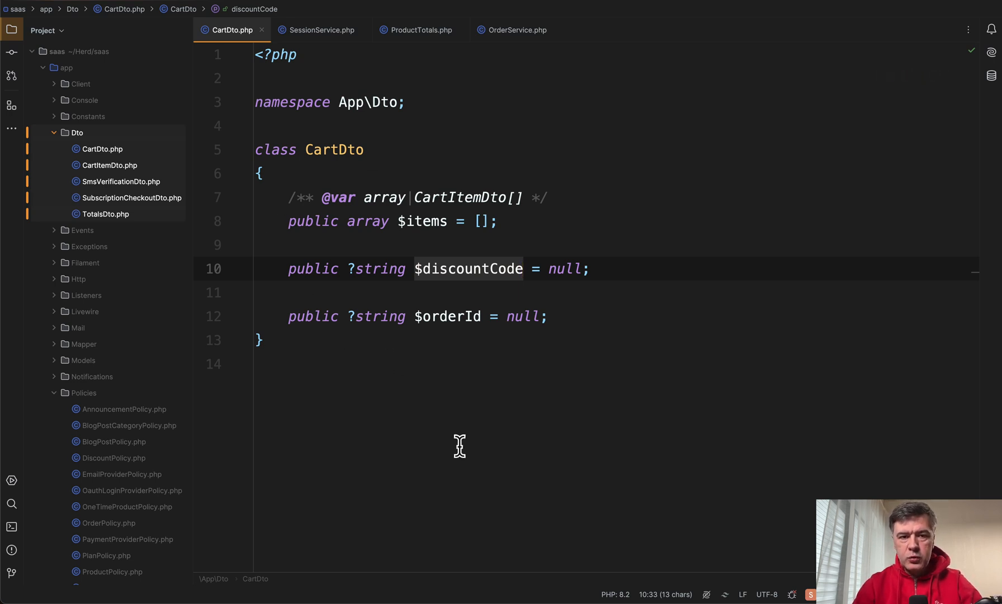
Step: Change the add() assignment on line 82 to $cartDto['discount_Code'] array access
{"action": "left_click", "coordinate": [420, 30]}
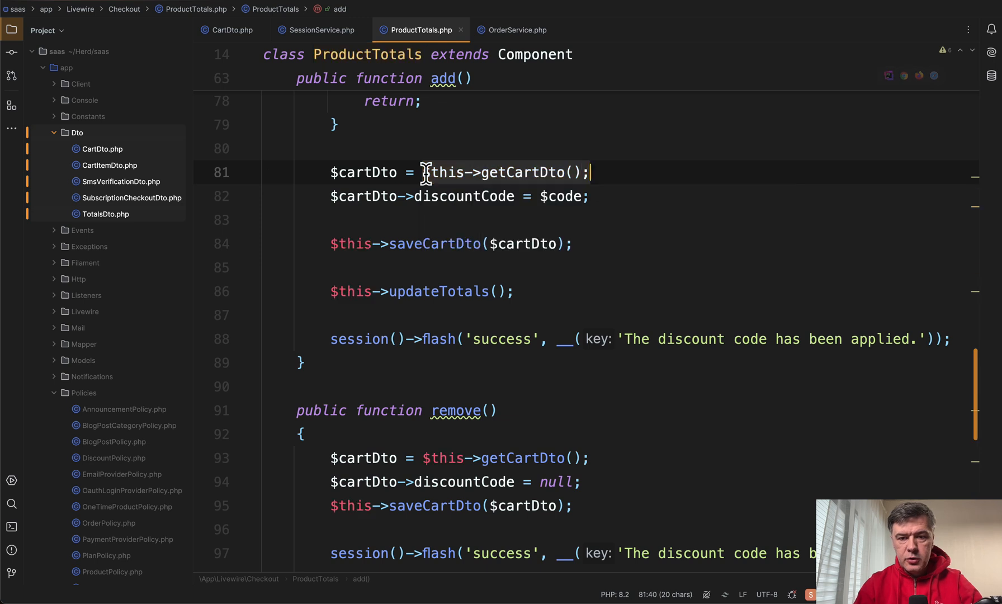
{"action": "type", "text": "ses"}
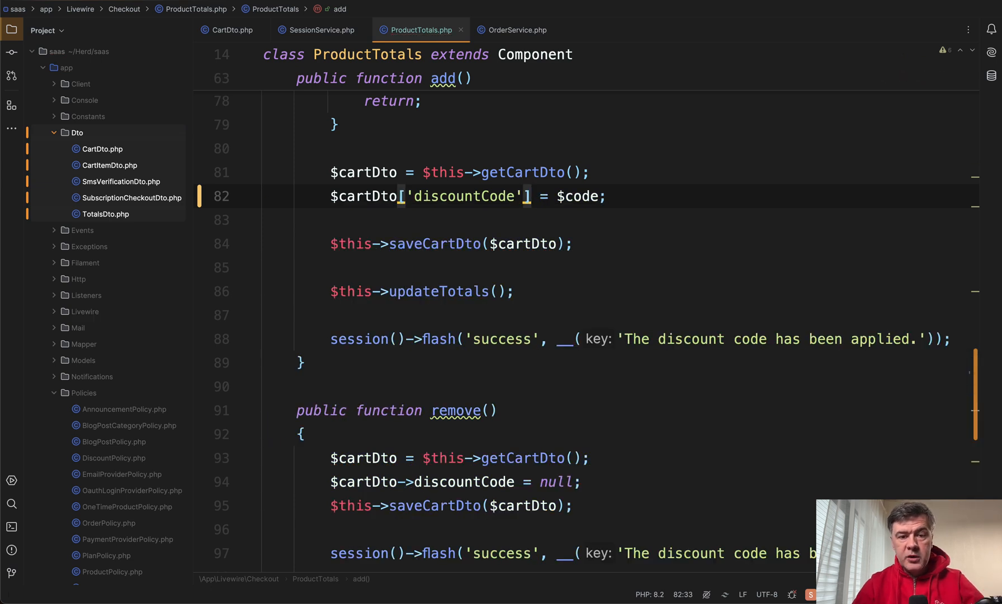
{"action": "double_click", "coordinate": [465, 197]}
{"action": "type", "text": "_"}
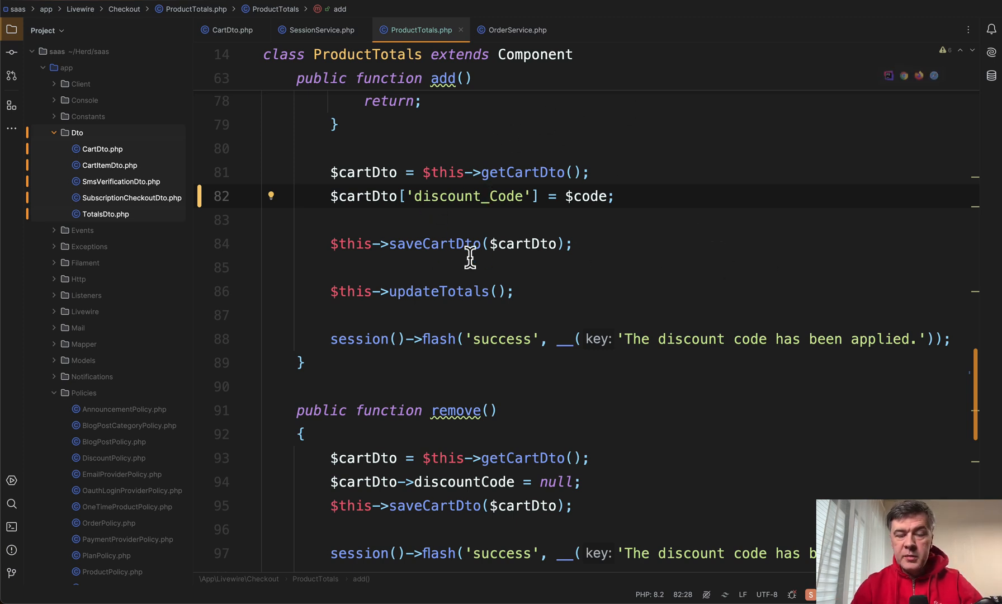
Step: Show OrderService's refreshOrder loop over the $cartDto->items collection
{"action": "left_click", "coordinate": [511, 30]}
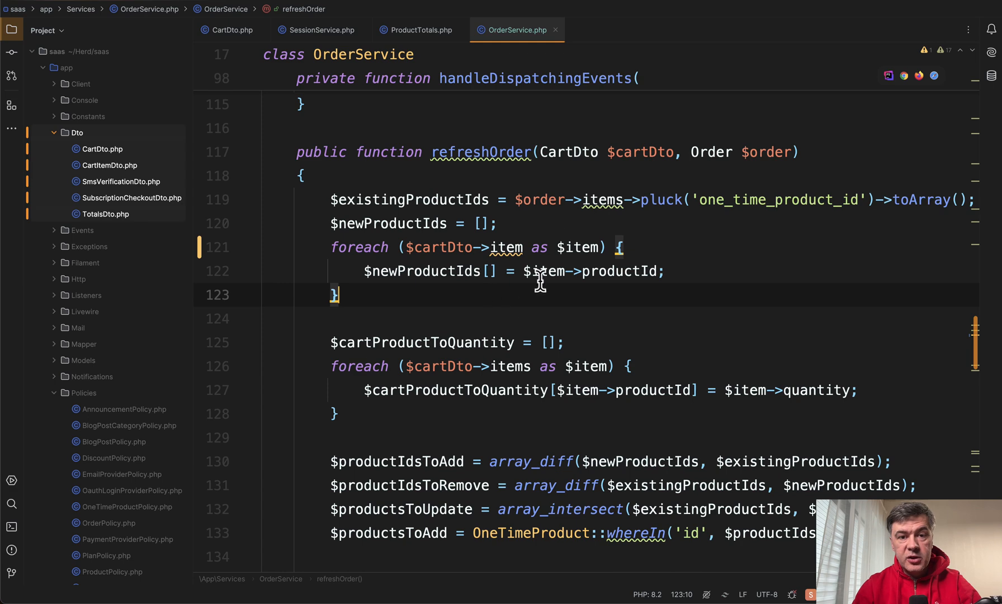
{"action": "mouse_move", "coordinate": [507, 247]}
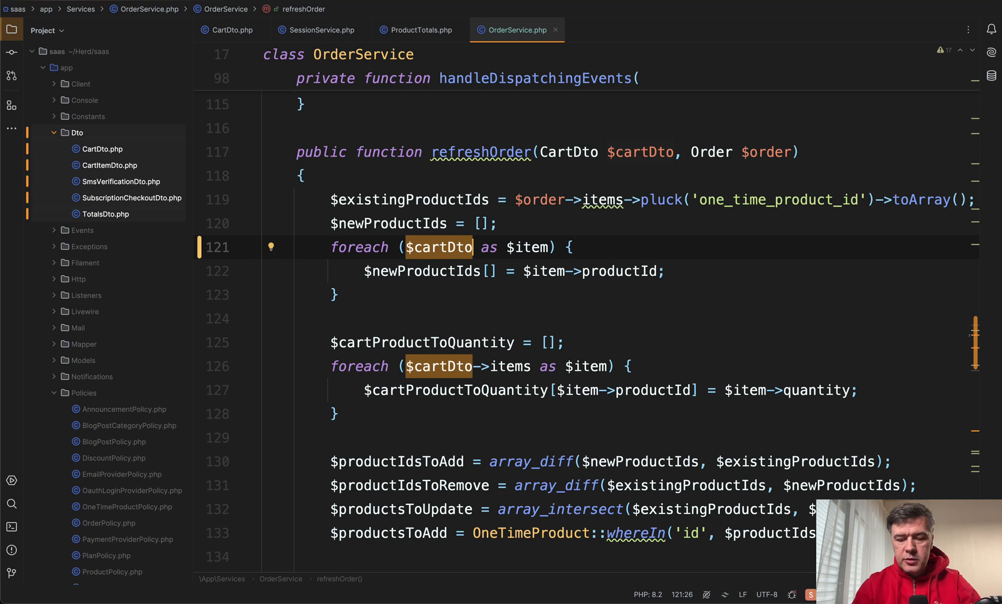
{"action": "type", "text": "->item"}
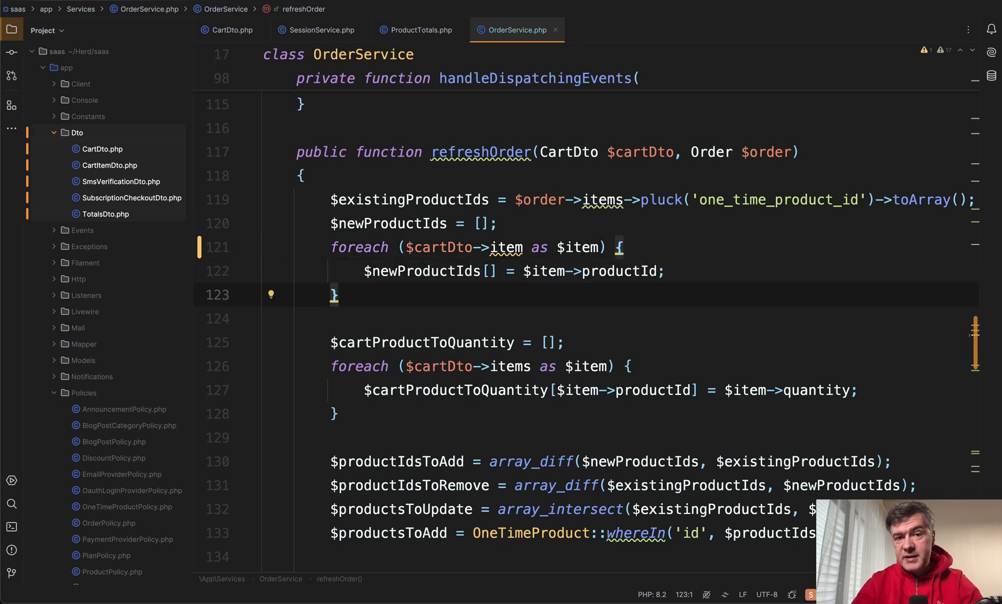
{"action": "mouse_move", "coordinate": [558, 231]}
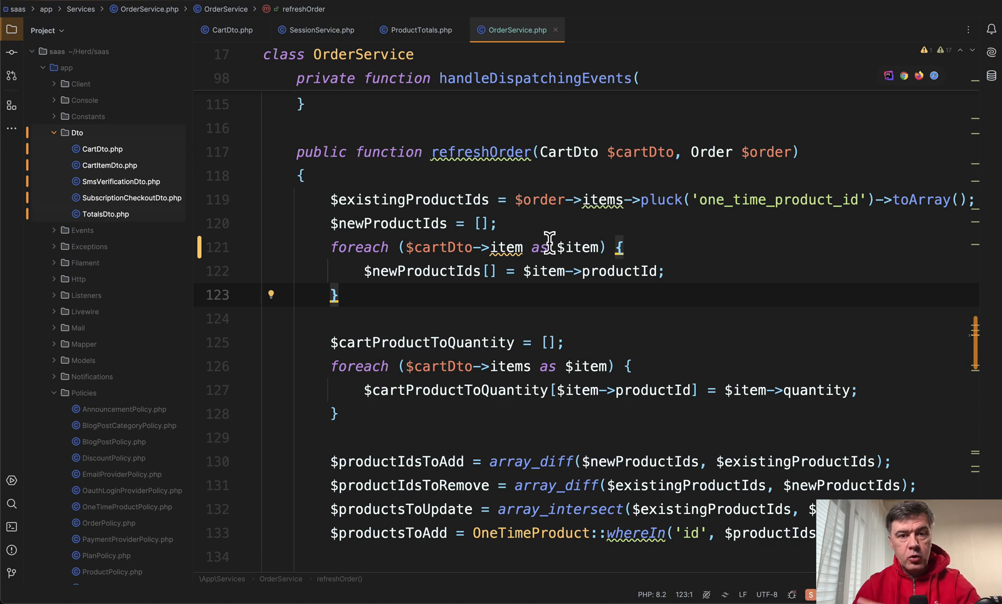
{"action": "double_click", "coordinate": [439, 247]}
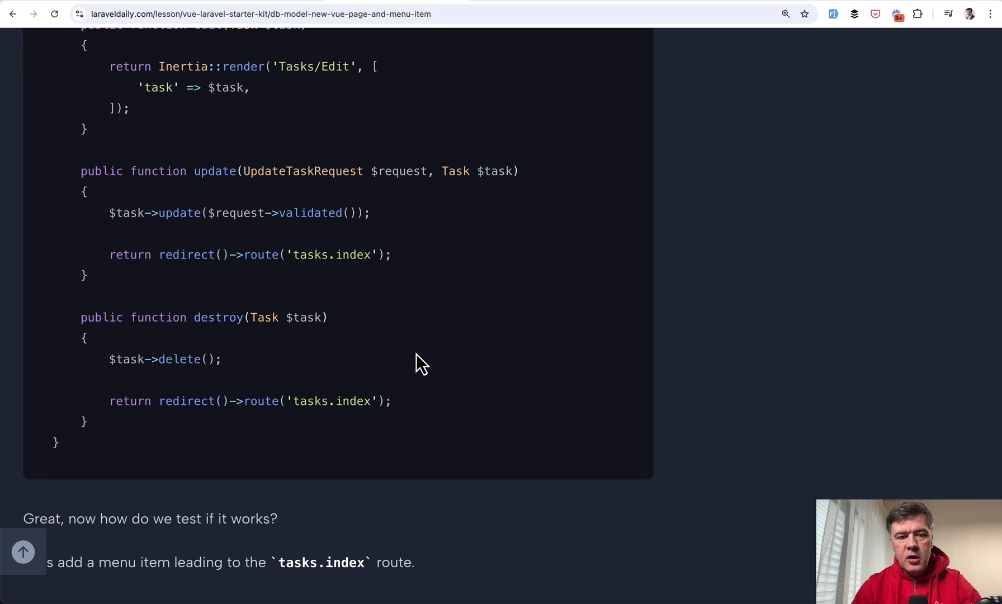
{"action": "mouse_move", "coordinate": [479, 278]}
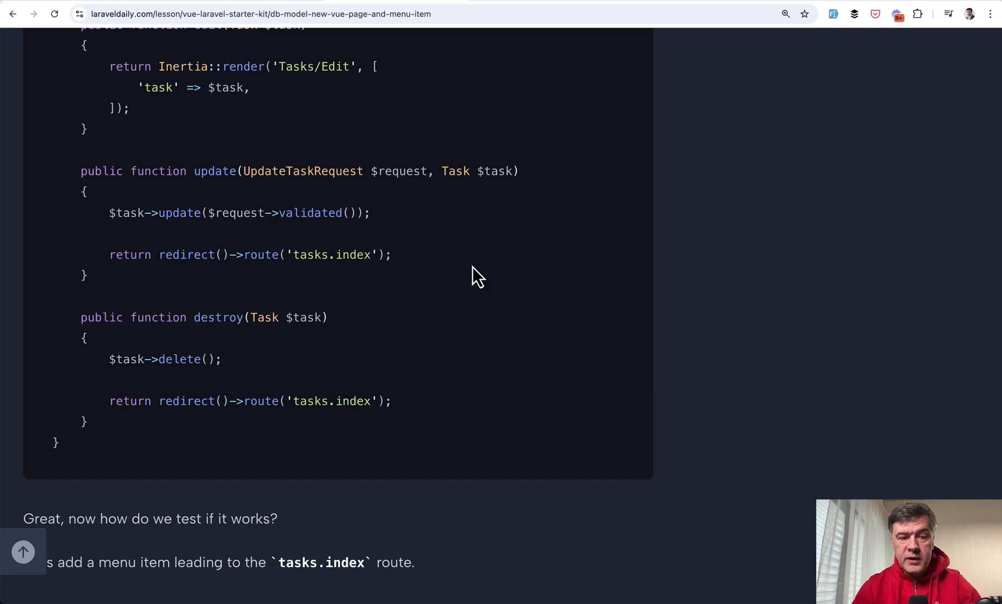
{"action": "mouse_move", "coordinate": [202, 213]}
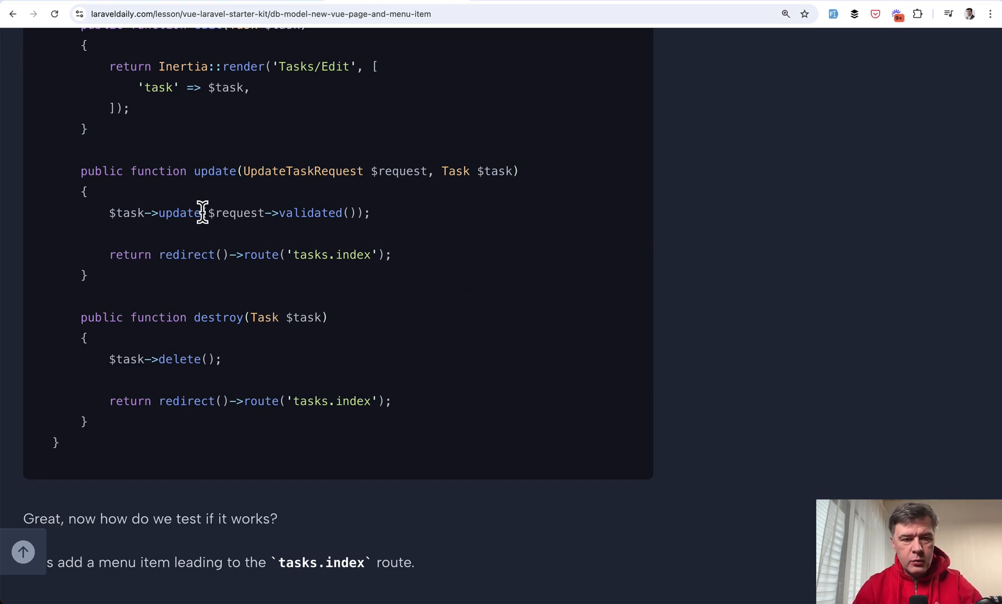
Step: Read the Vue starter kit lesson's UpdateTaskRequest rules and TaskController code
{"action": "left_click_drag", "start_coordinate": [173, 213], "coordinate": [369, 213]}
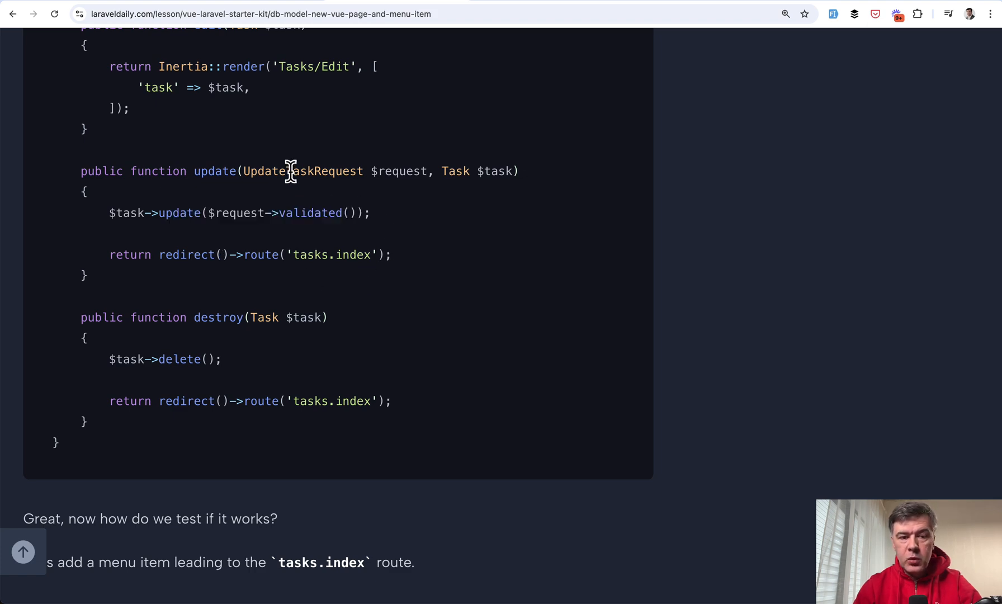
{"action": "scroll", "scroll_direction": "down", "scroll_amount": 3}
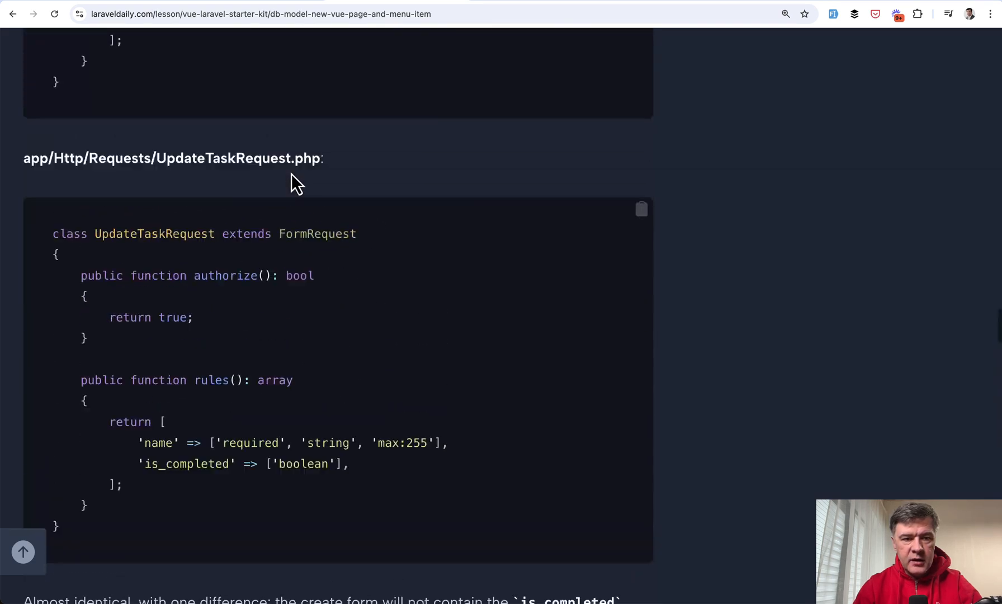
{"action": "scroll", "scroll_direction": "down", "scroll_amount": 3}
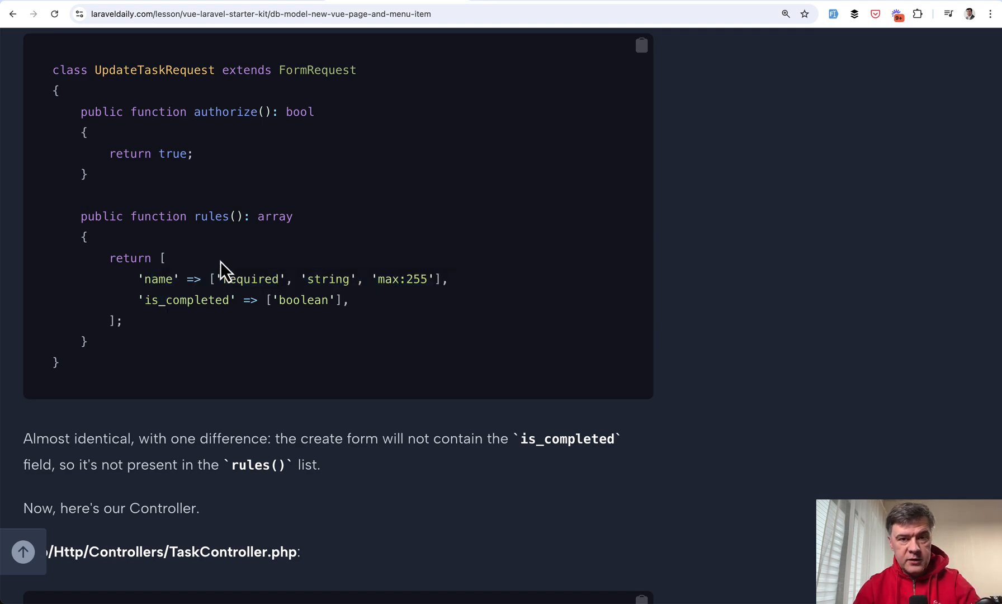
{"action": "scroll", "scroll_direction": "down", "scroll_amount": 3}
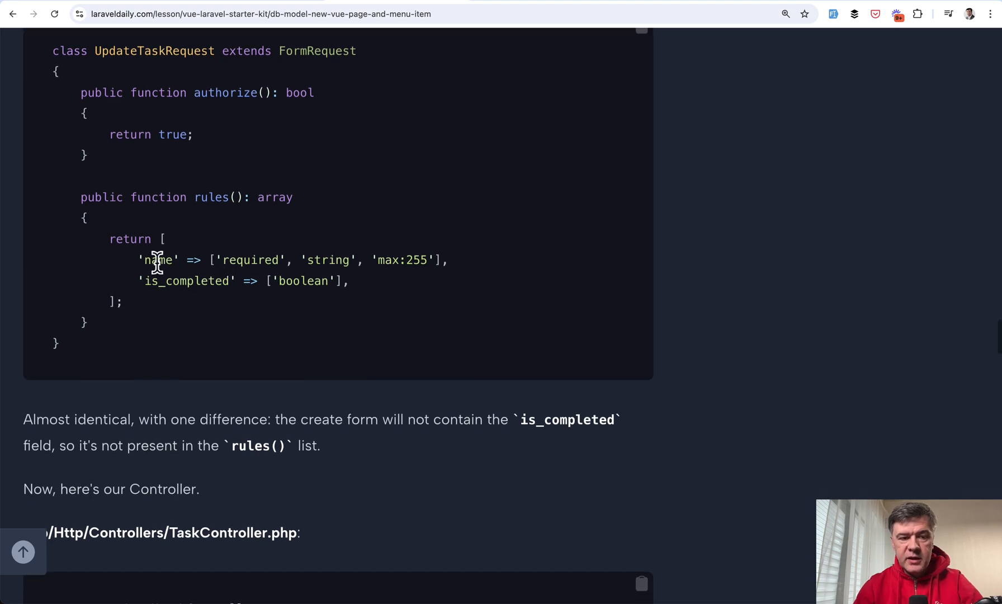
{"action": "scroll", "scroll_direction": "down", "scroll_amount": 3}
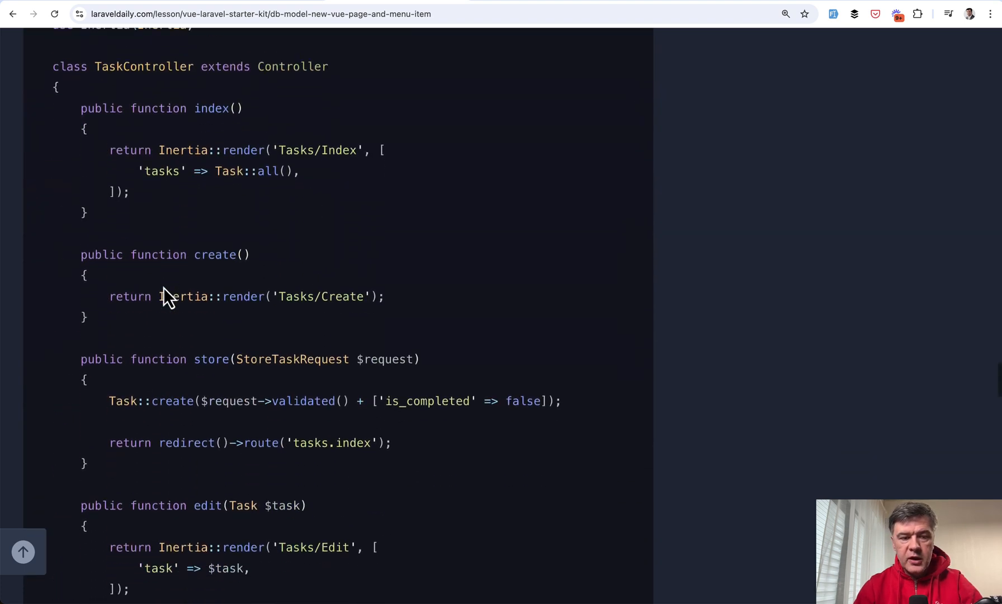
{"action": "scroll", "scroll_direction": "down", "scroll_amount": 3}
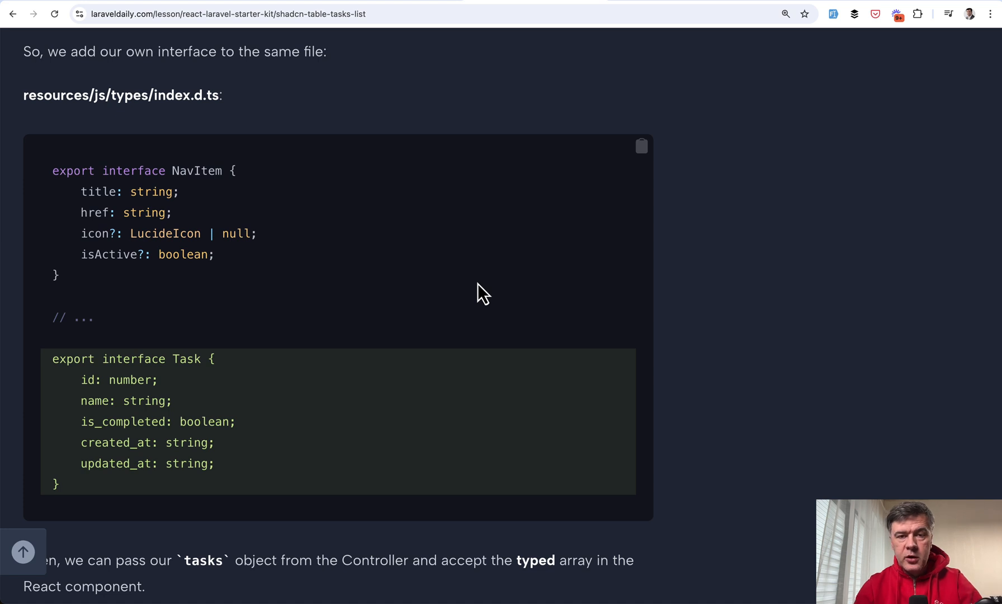
Step: Scroll to the index.d.ts Task interface and the Index.tsx typed tasks prop
{"action": "scroll", "scroll_direction": "down", "scroll_amount": 3}
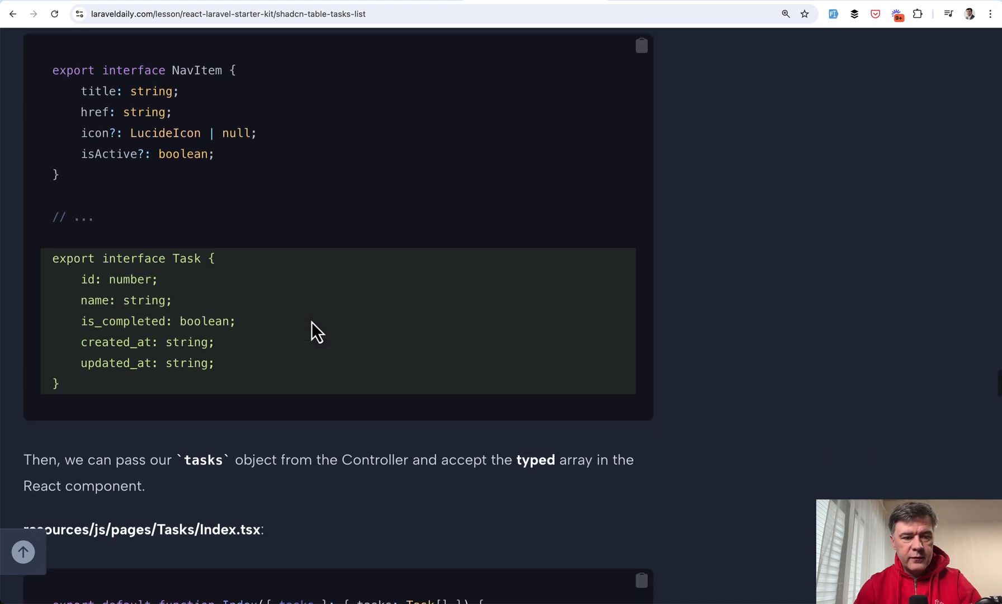
{"action": "scroll", "scroll_direction": "down", "scroll_amount": 3}
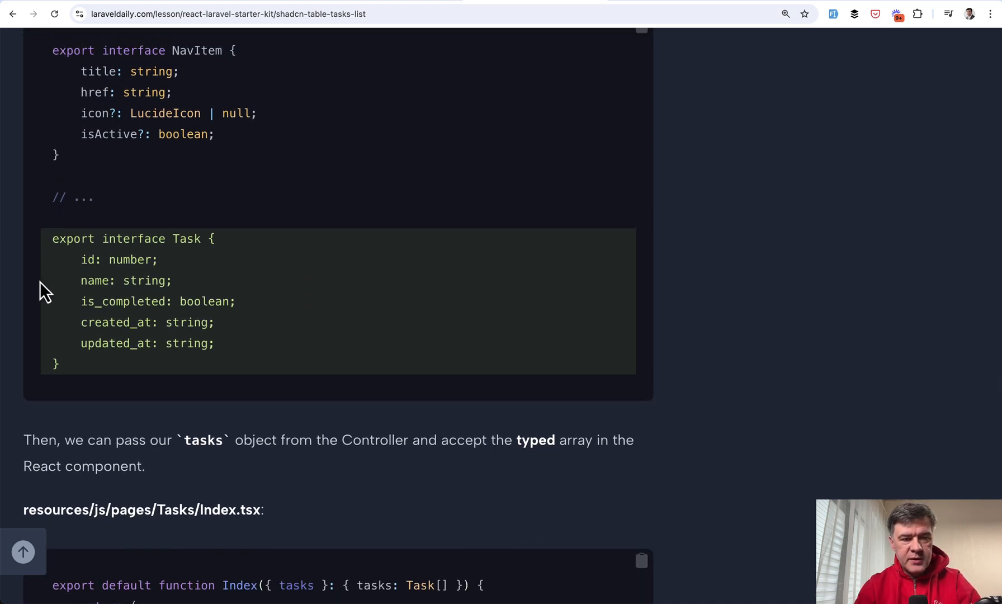
{"action": "scroll", "scroll_direction": "down", "scroll_amount": 3}
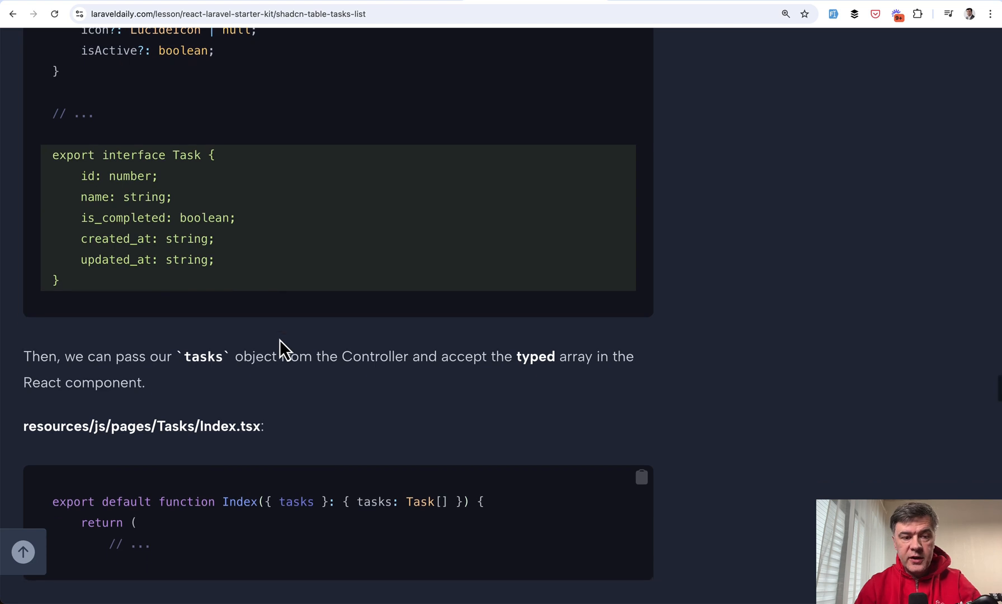
{"action": "scroll", "scroll_direction": "down", "scroll_amount": 3}
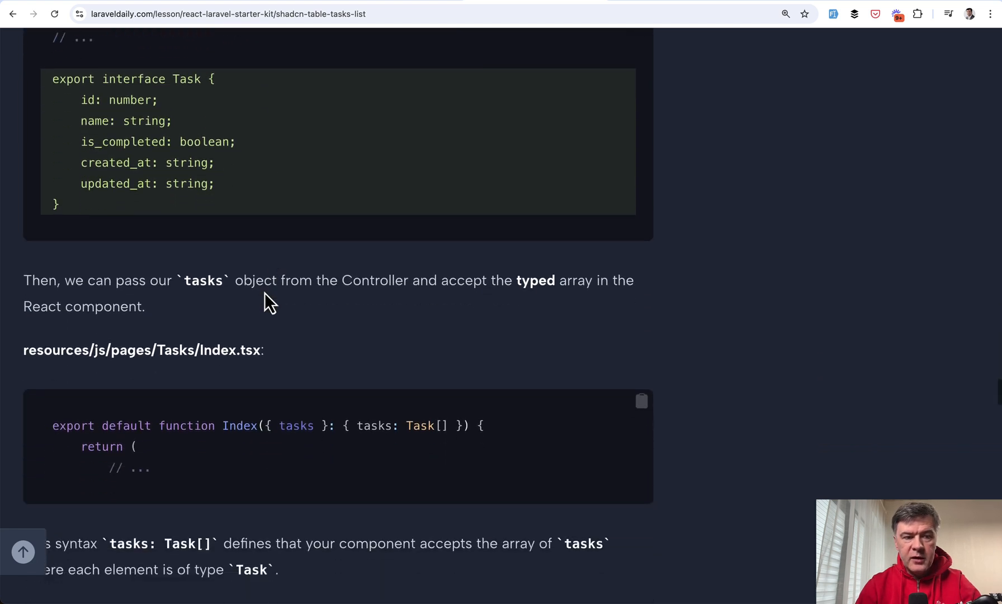
{"action": "scroll", "scroll_direction": "down", "scroll_amount": 3}
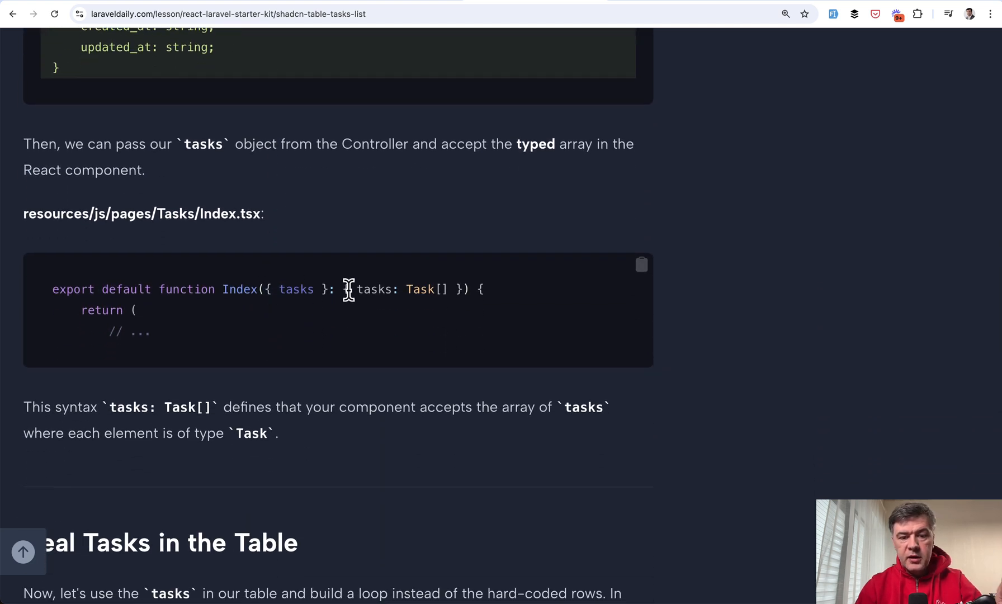
{"action": "mouse_move", "coordinate": [428, 345]}
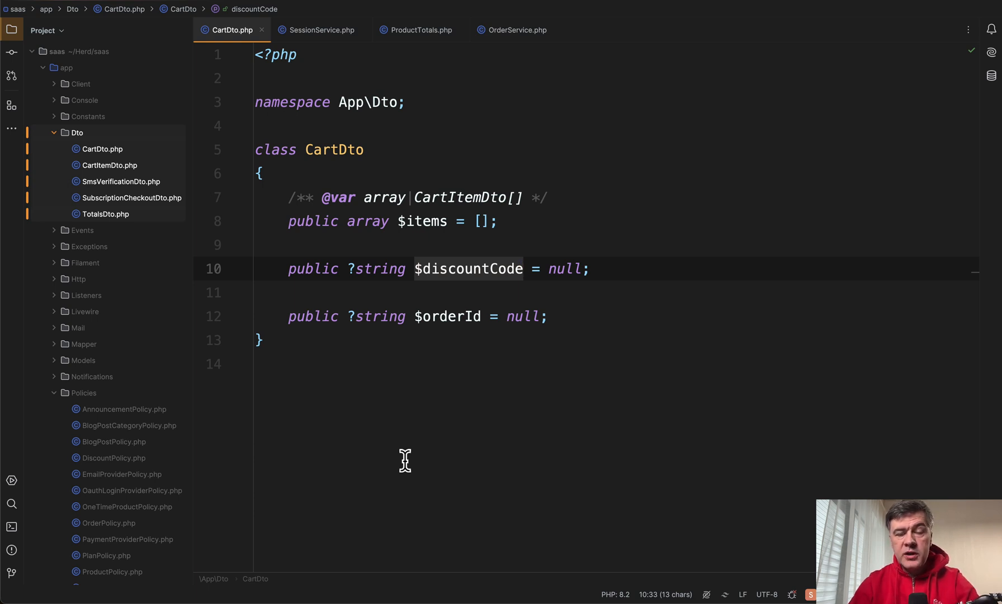
Step: Show PhpStorm's CartDto class with its items, discountCode and orderId properties
{"action": "left_click", "coordinate": [523, 269]}
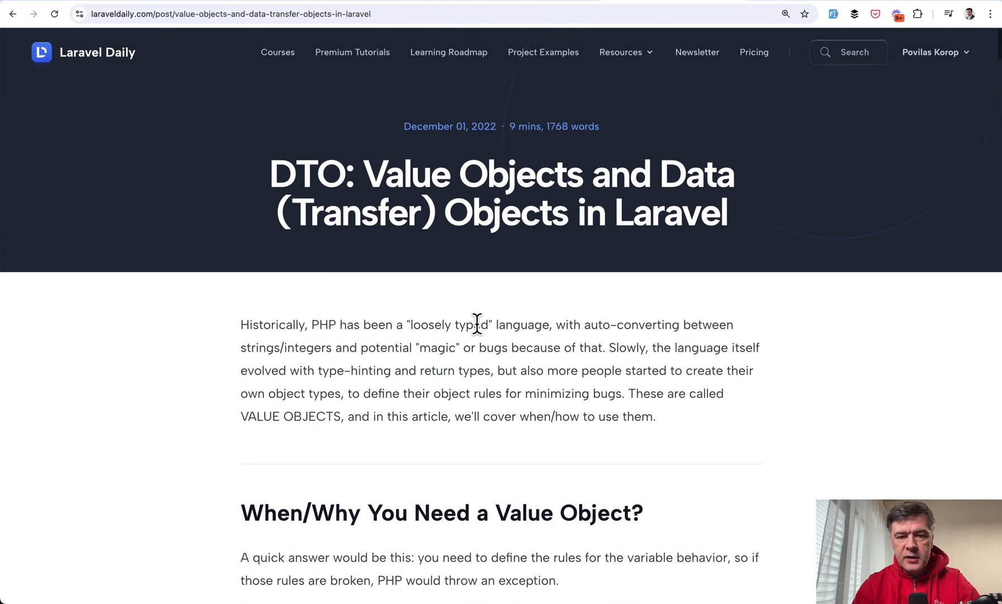
Step: Scroll down the 'DTO: Value Objects and Data (Transfer) Objects in Laravel' article
{"action": "scroll", "scroll_direction": "down", "scroll_amount": 3}
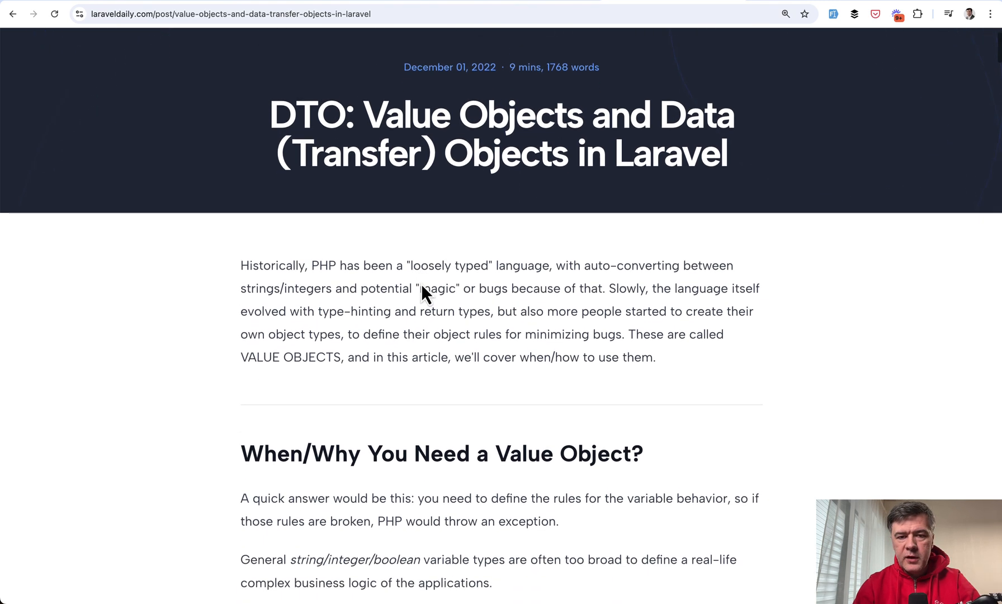
{"action": "scroll", "scroll_direction": "down", "scroll_amount": 3}
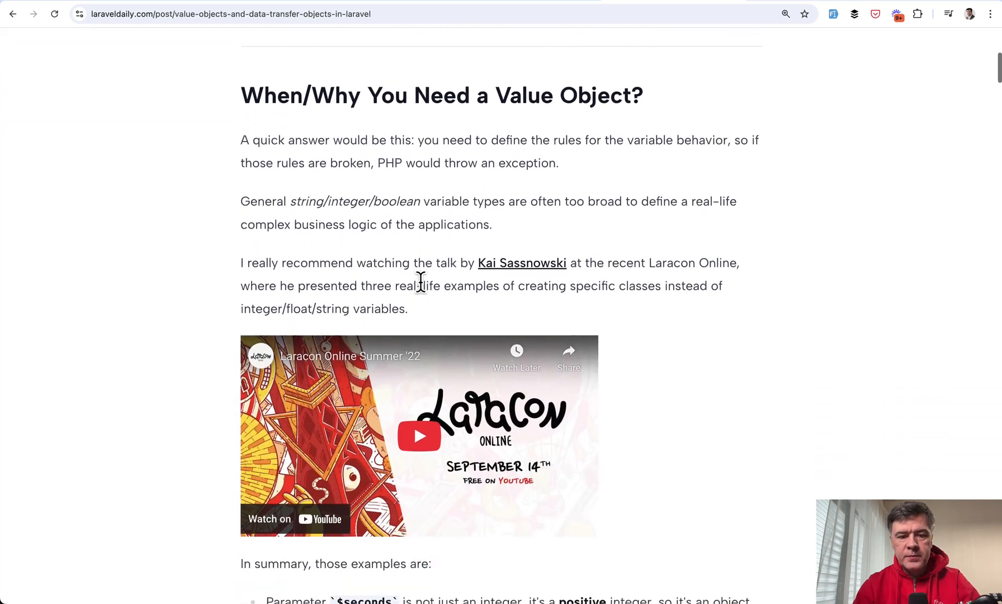
{"action": "scroll", "scroll_direction": "down", "scroll_amount": 3}
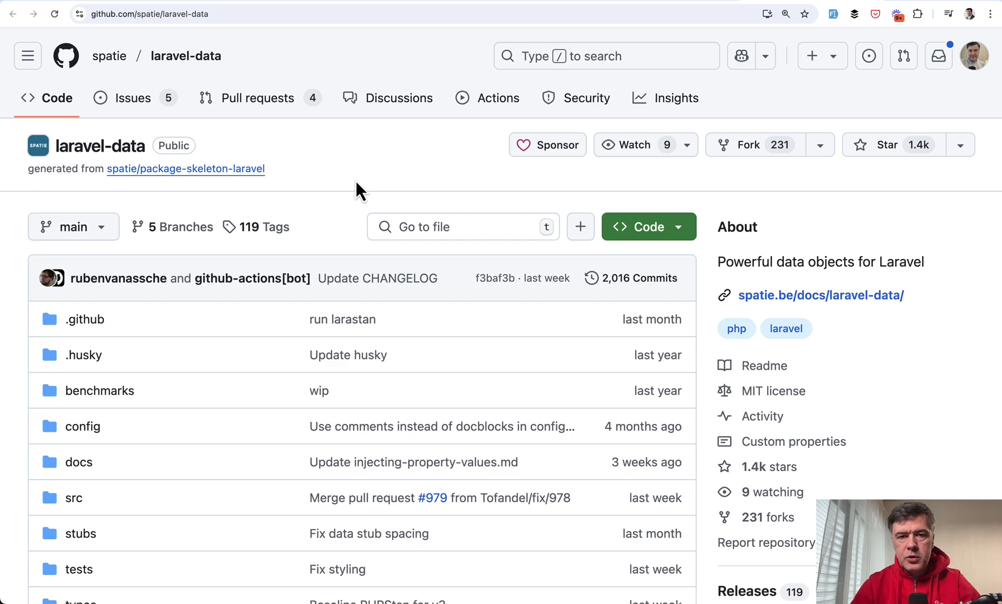
{"action": "mouse_move", "coordinate": [382, 201]}
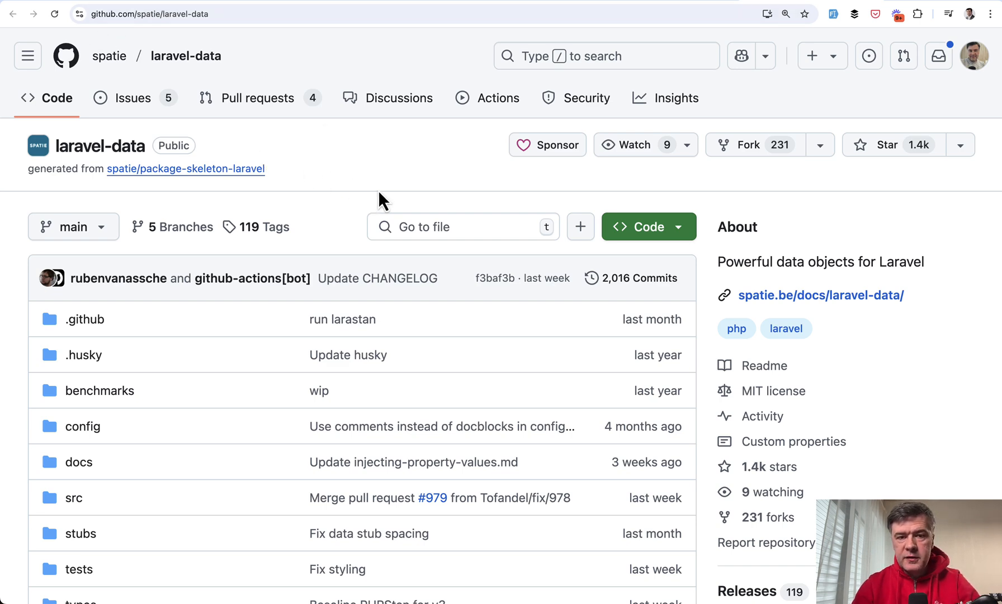
{"action": "mouse_move", "coordinate": [784, 197]}
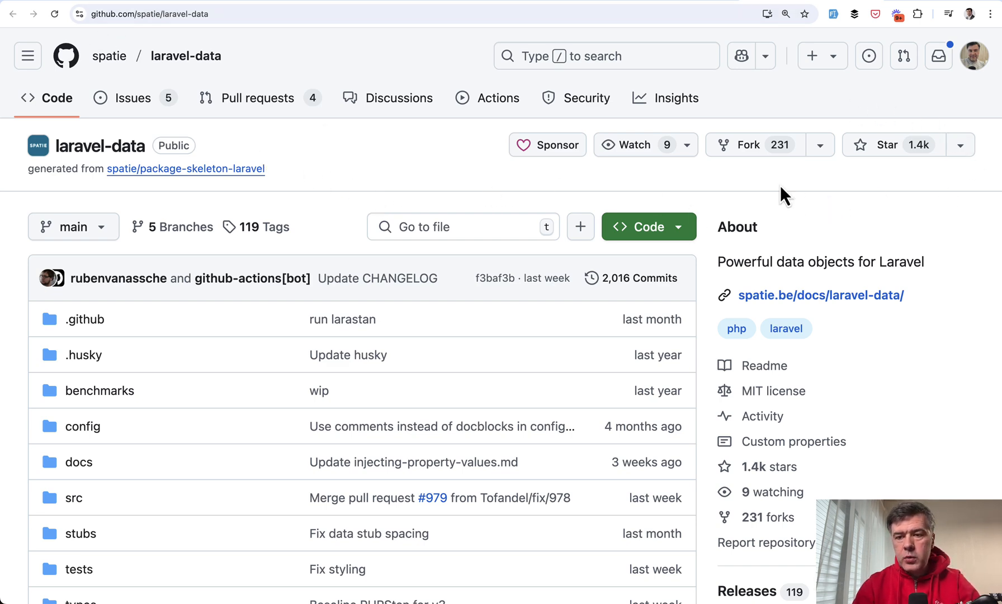
Step: Read the laravel-data README's SongData example, features and reasons to use the package
{"action": "scroll", "scroll_direction": "down", "scroll_amount": 3}
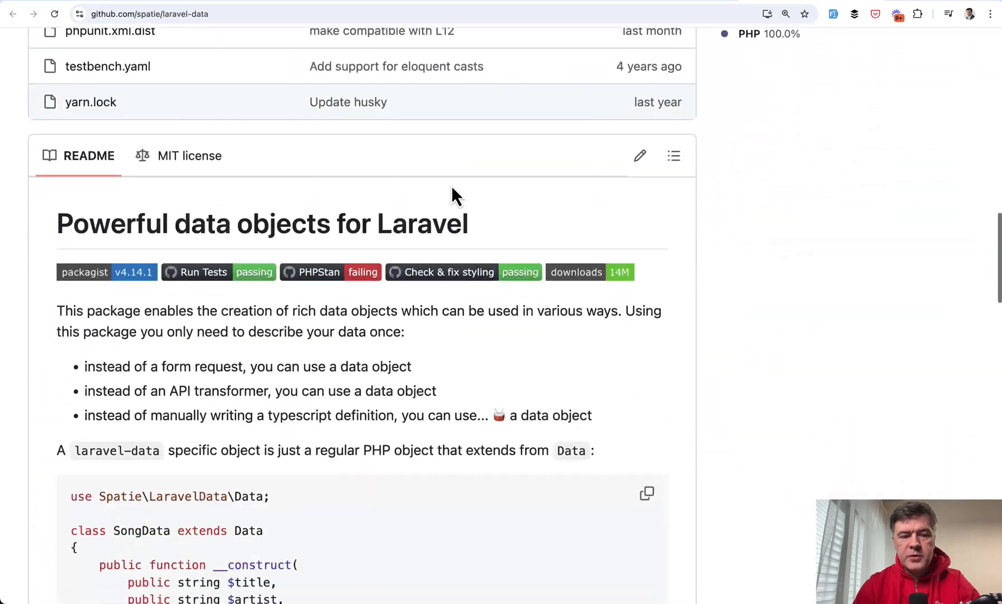
{"action": "scroll", "scroll_direction": "down", "scroll_amount": 3}
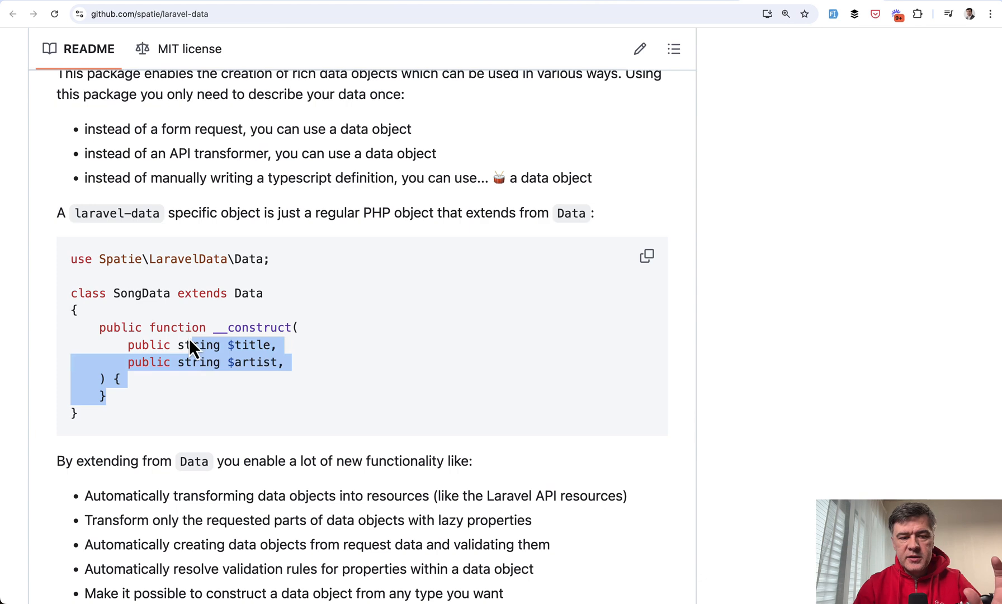
{"action": "scroll", "scroll_direction": "down", "scroll_amount": 3}
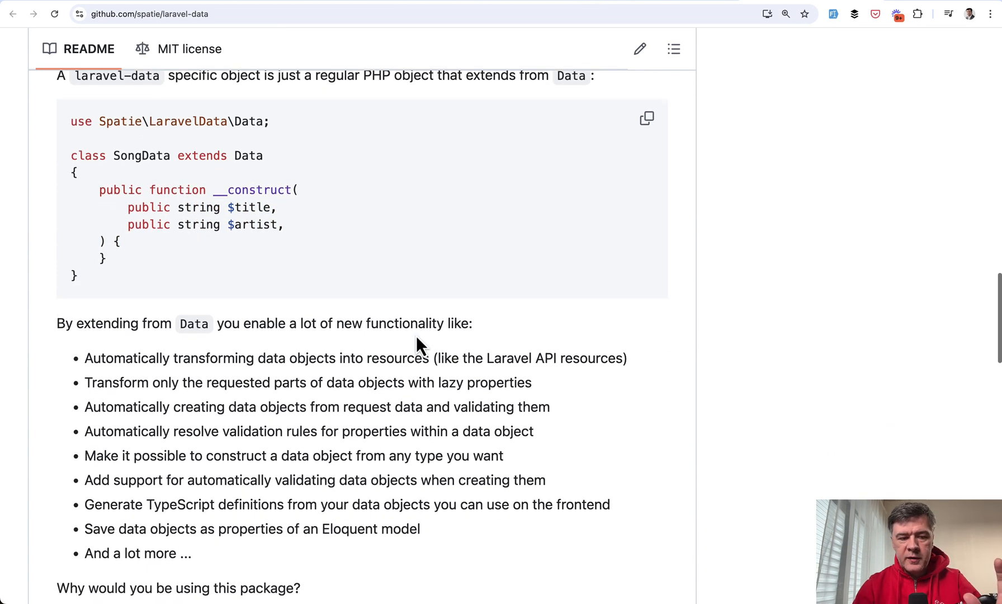
{"action": "scroll", "scroll_direction": "down", "scroll_amount": 3}
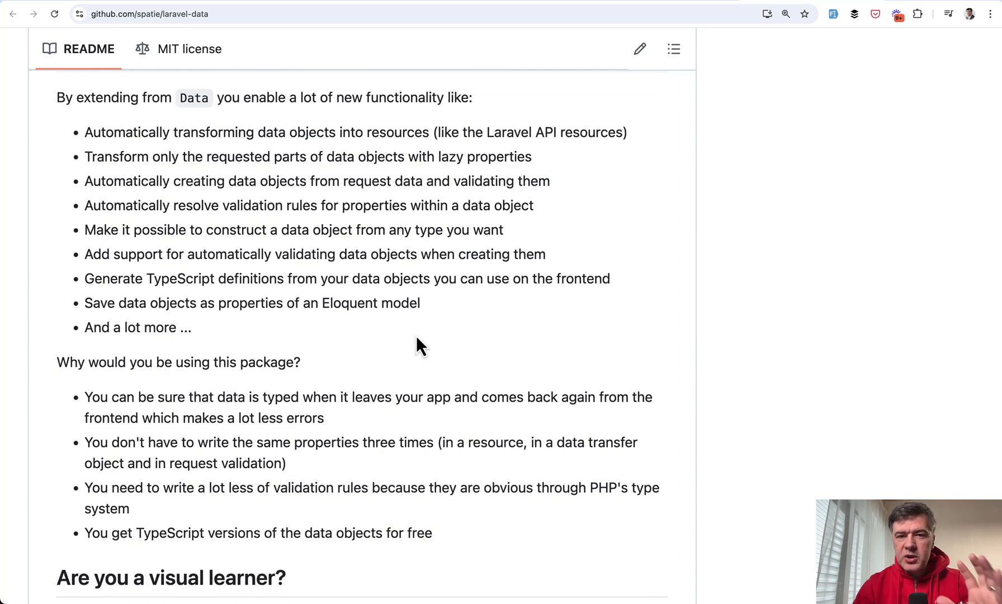
{"action": "scroll", "scroll_direction": "down", "scroll_amount": 3}
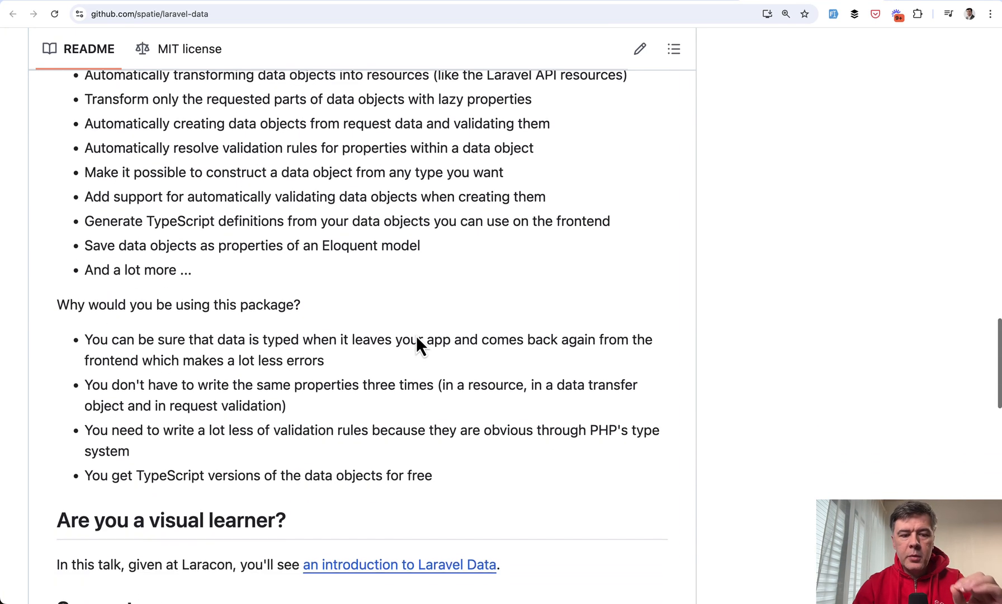
{"action": "scroll", "scroll_direction": "down", "scroll_amount": 3}
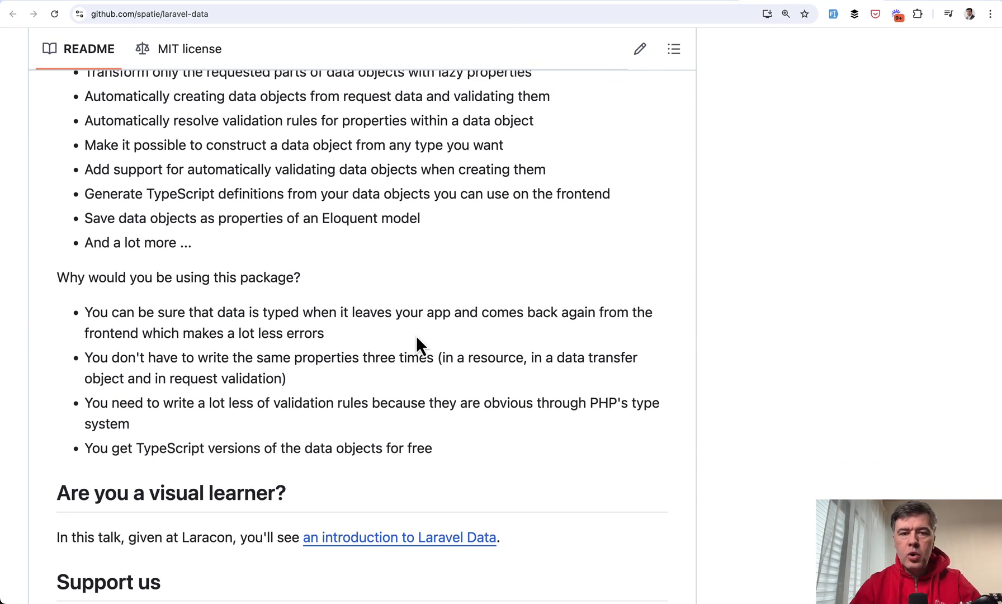